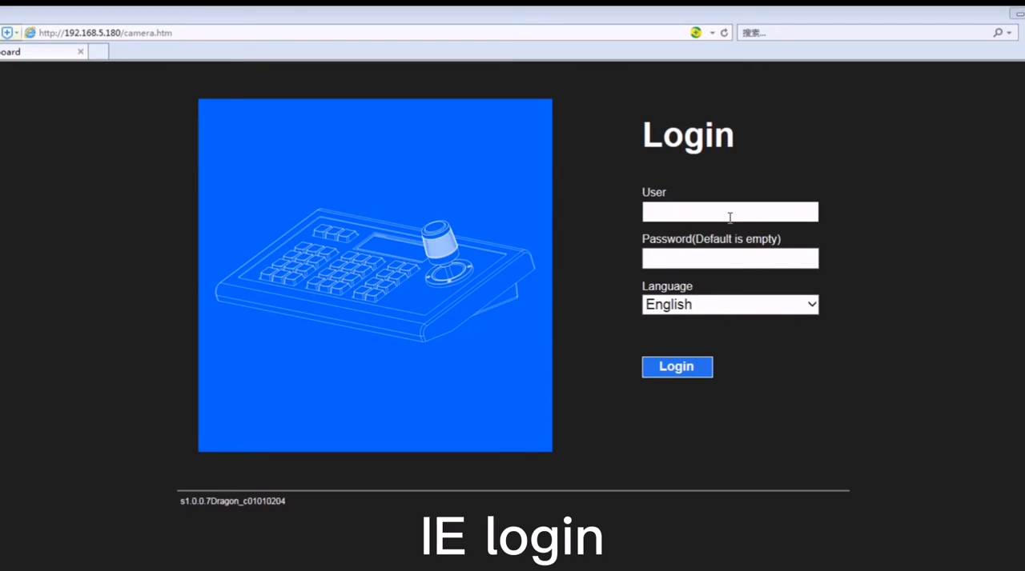
Sign in to the keyboard's web page as admin with an empty password
type("admin")
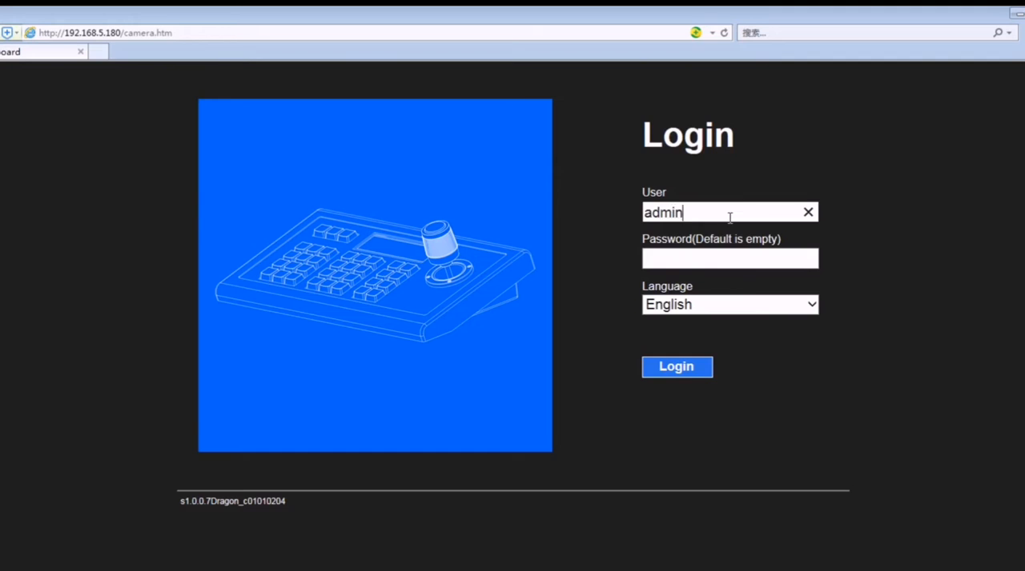
left_click(676, 367)
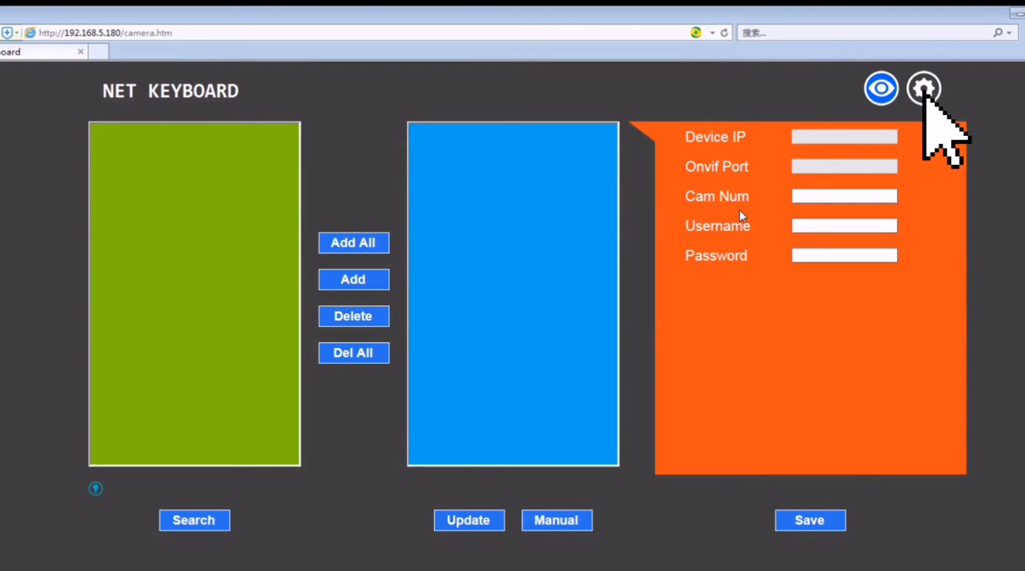
Set the keyboard's LAN IP to 192.168.1.180, gateway 192.168.1.1, and apply with a restart
left_click(922, 88)
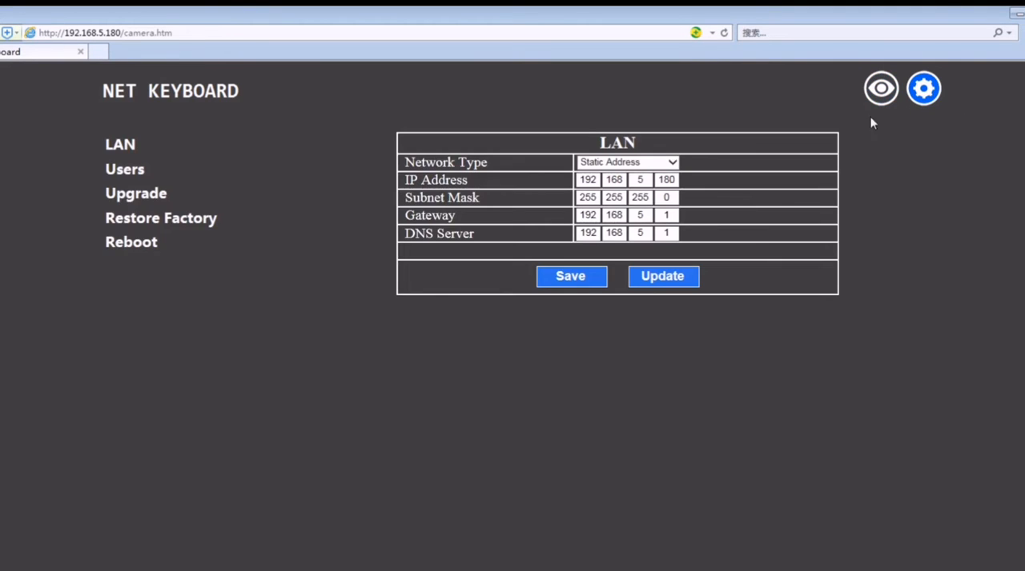
left_click(640, 179)
type("1")
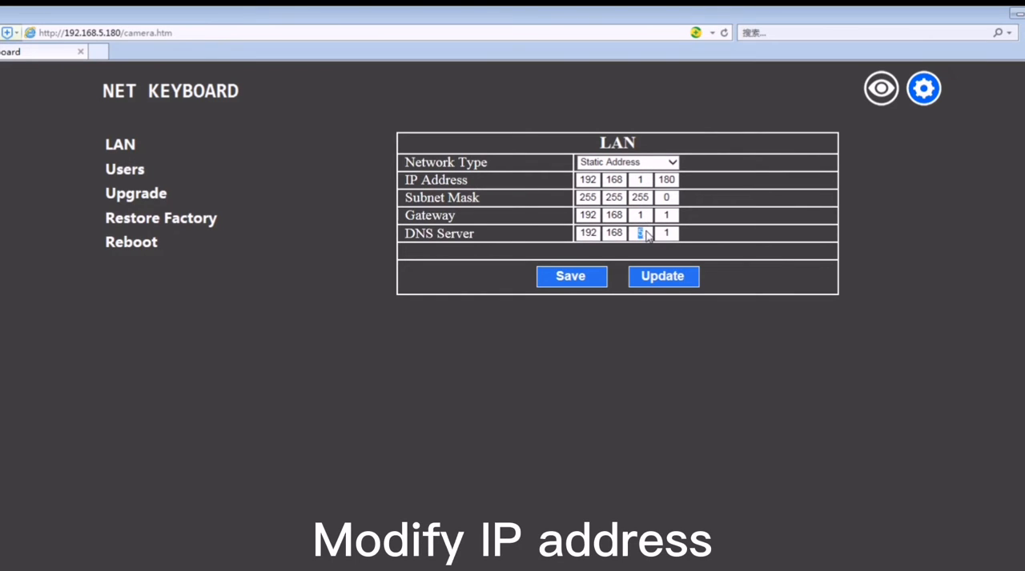
left_click(570, 275)
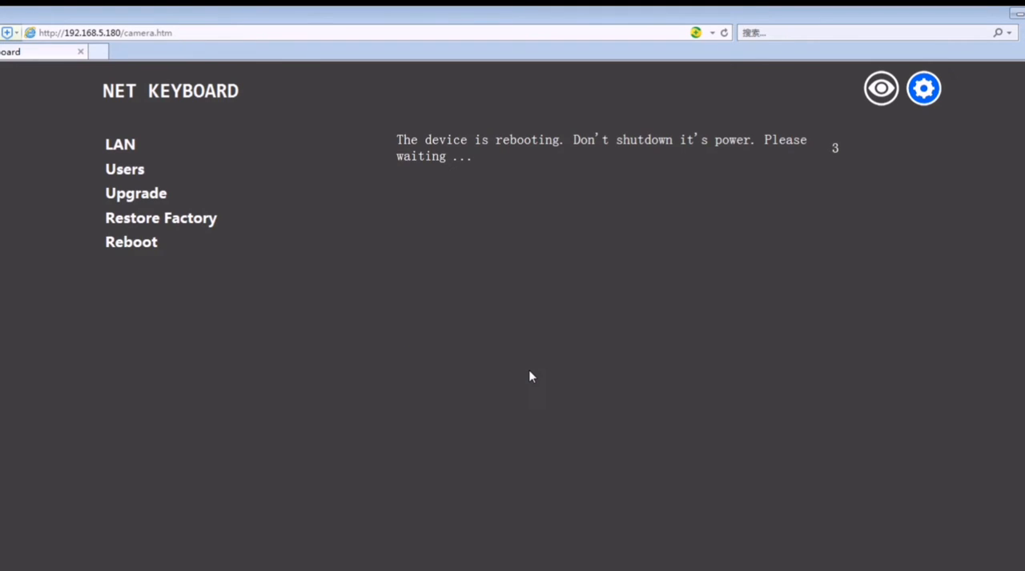
Browse to the keyboard's new address 192.168.1.180 in place of 192.168.5.180
left_click(104, 32)
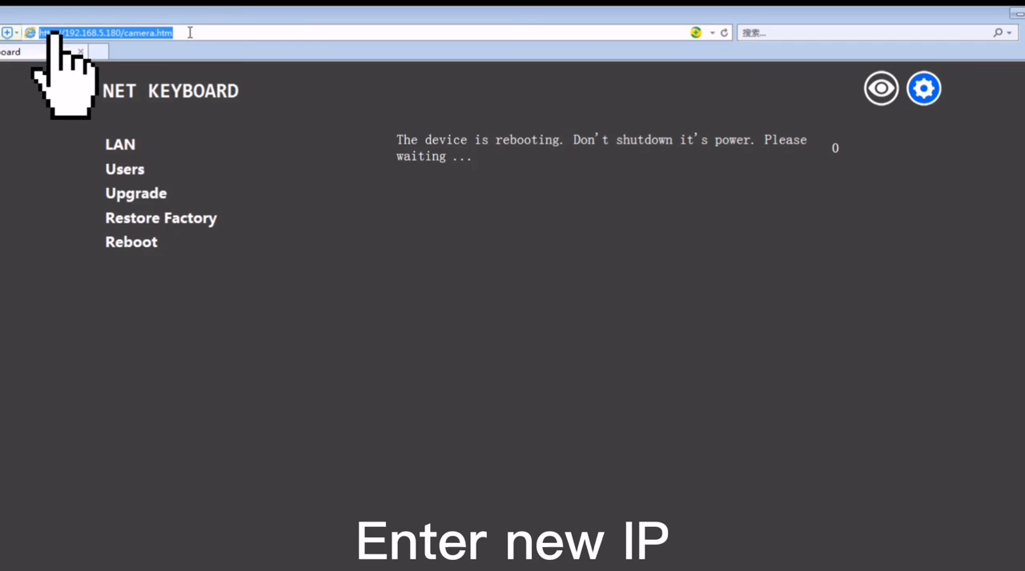
type("192.168.5.180/")
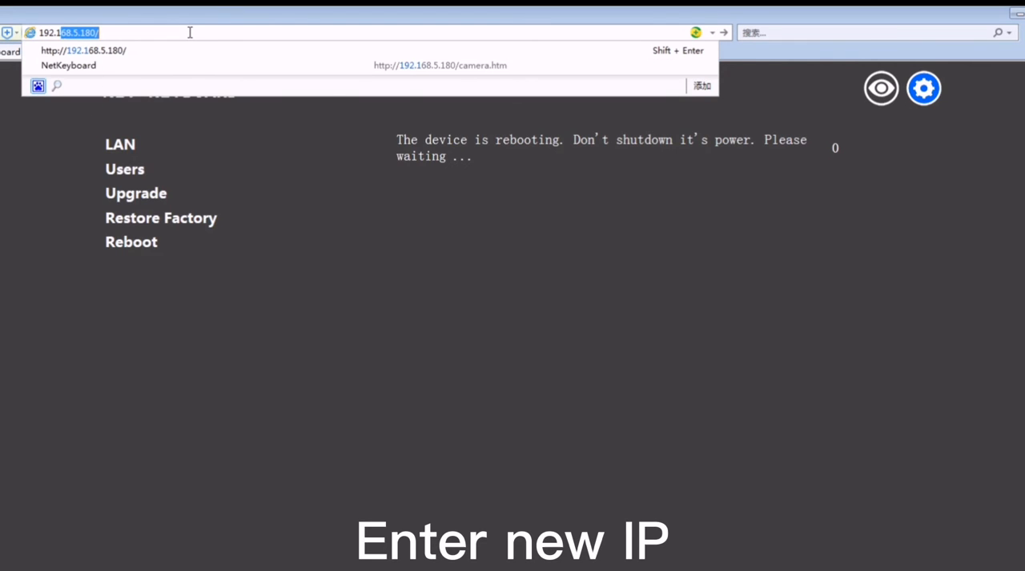
type("192.168.1.180/camera.htm")
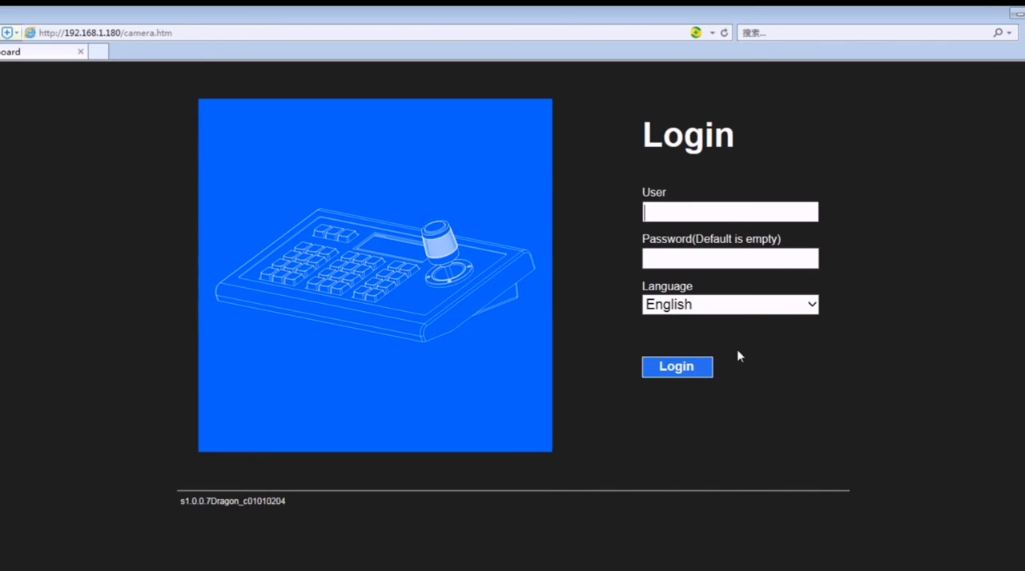
Log back in at the new address and run a network search for IP cameras
left_click(675, 367)
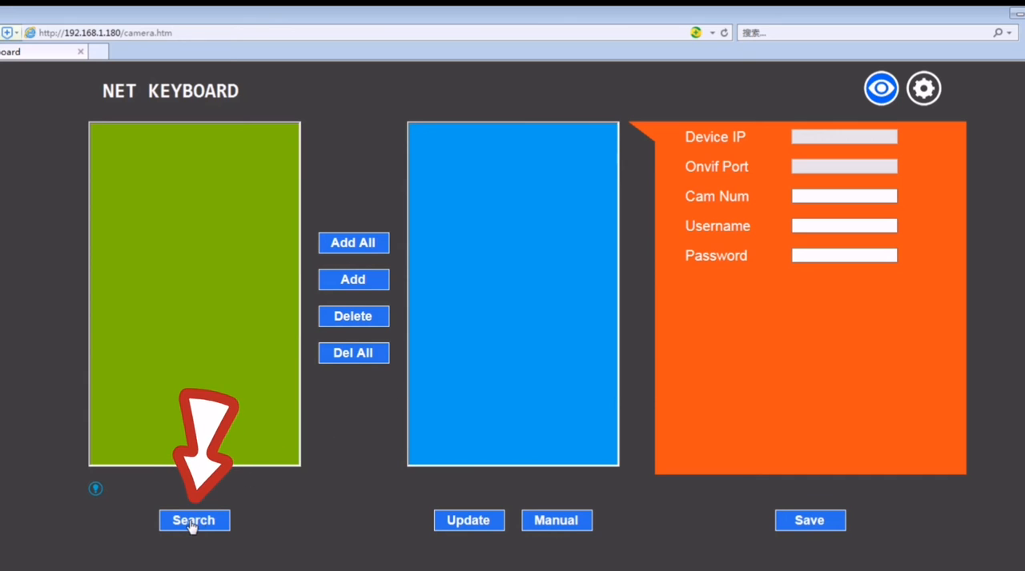
left_click(194, 520)
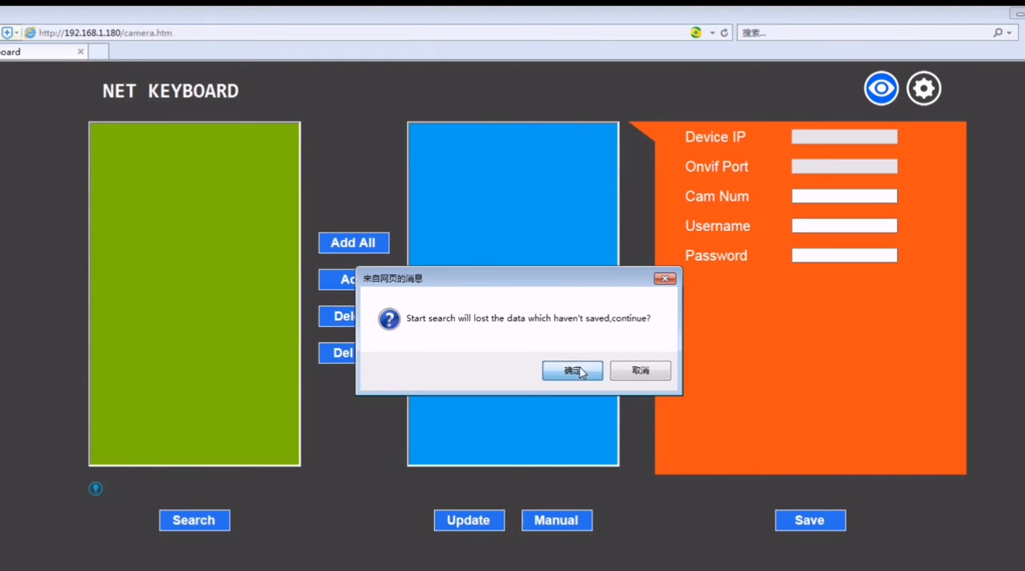
left_click(571, 371)
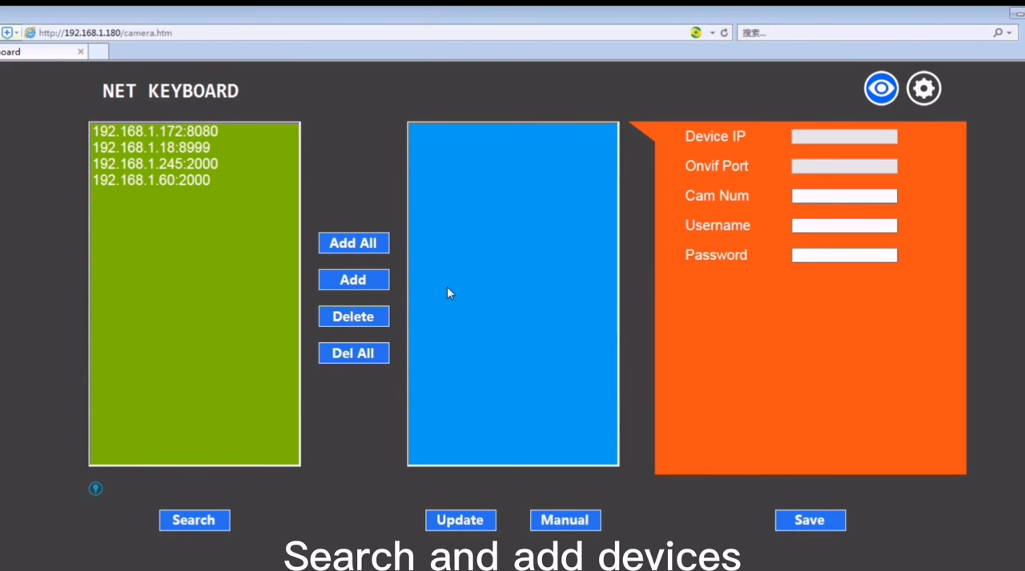
Add all found cameras, remove 192.168.1.60 and 192.168.1.245, and save the device list
left_click(352, 243)
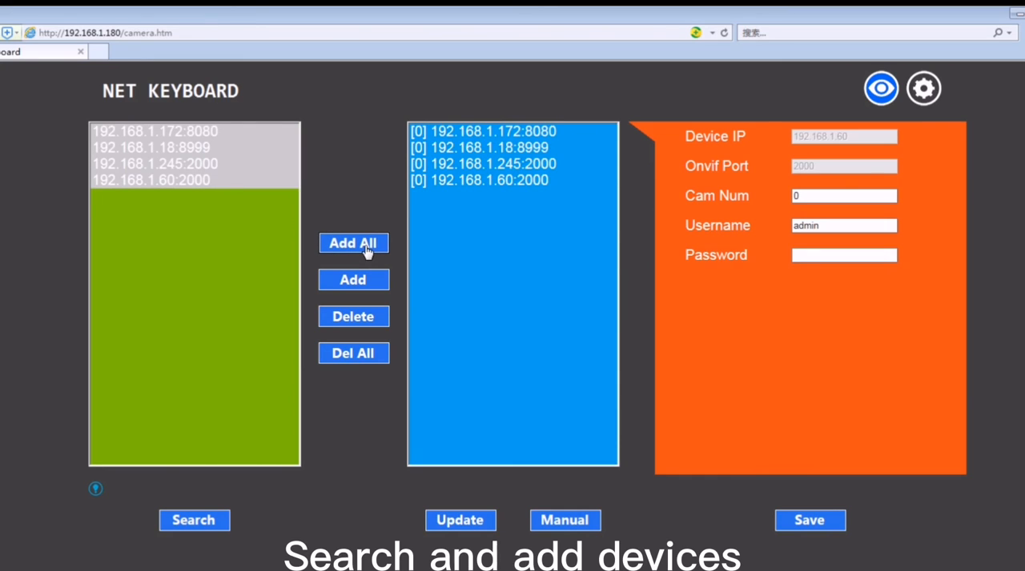
left_click(479, 179)
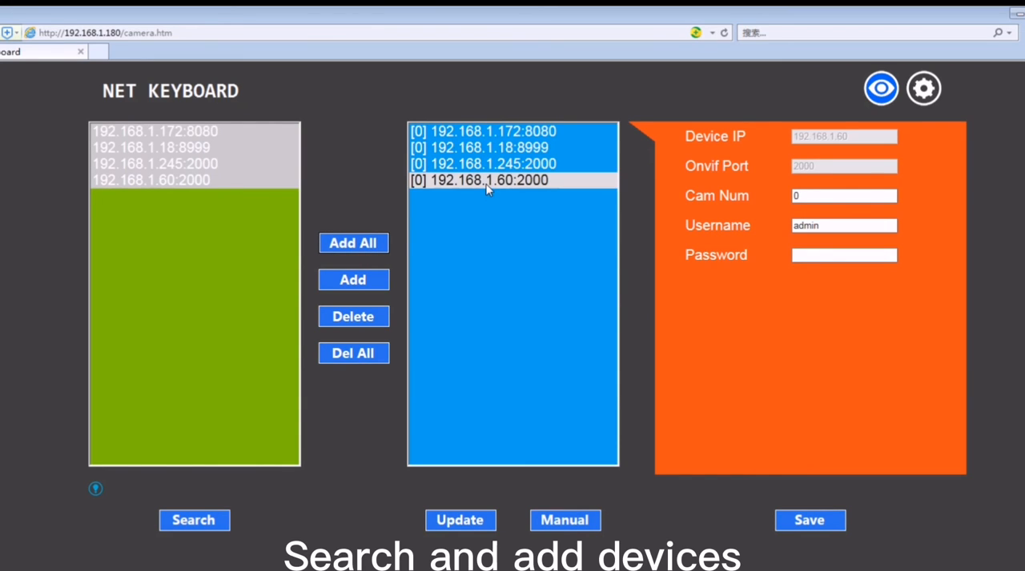
left_click(352, 317)
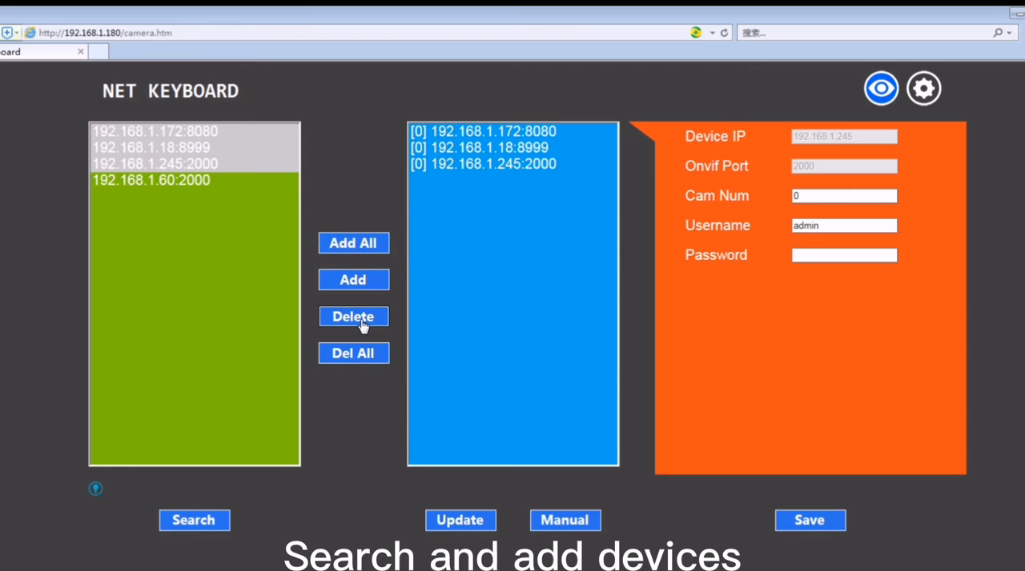
left_click(352, 317)
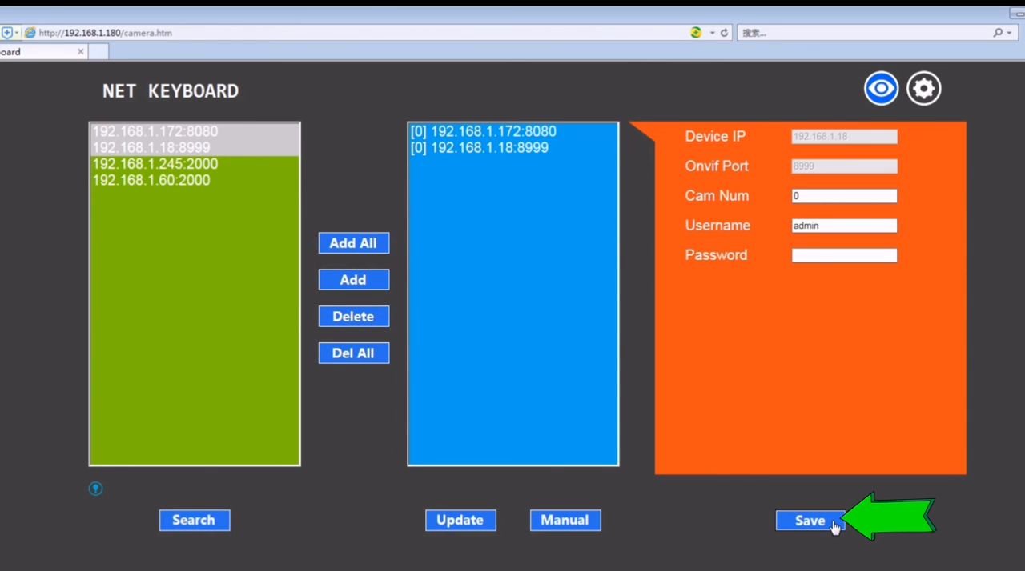
left_click(810, 521)
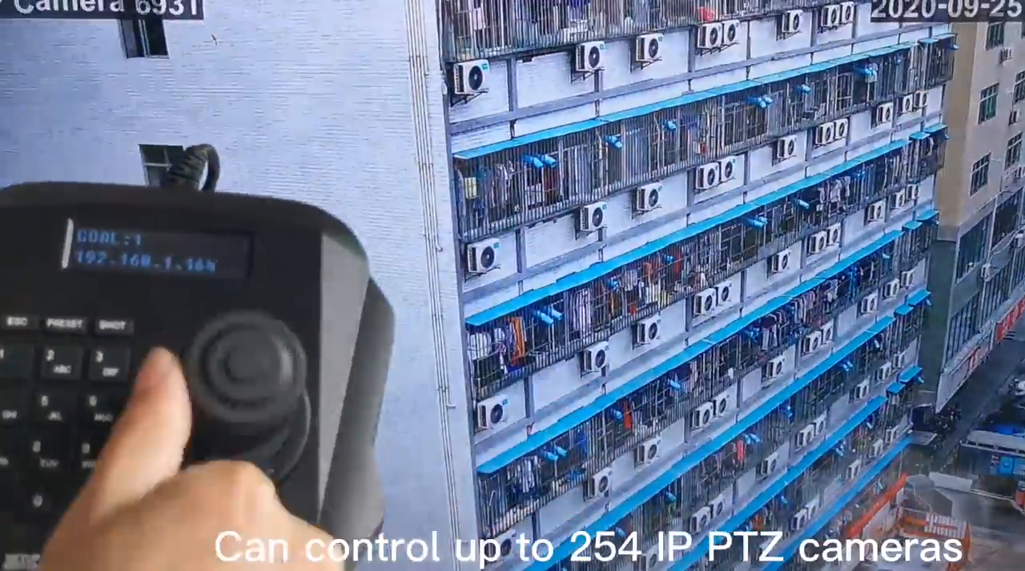